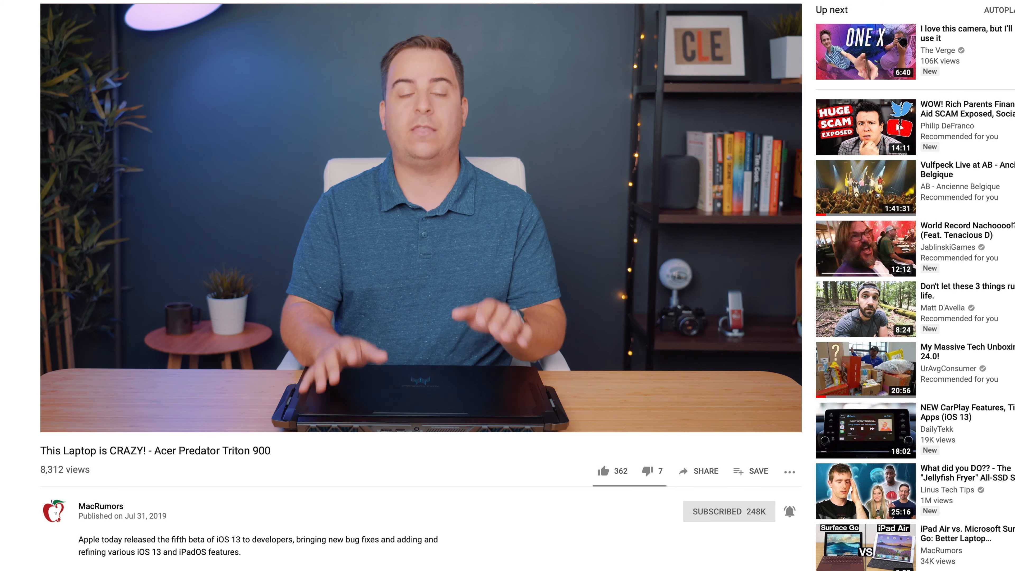
Step: Tour PredatorSense's fan lighting, keyboard effects, overclocking and hotkey pages in the review
type("THIS IS MACRUMORS WHY ANREU")
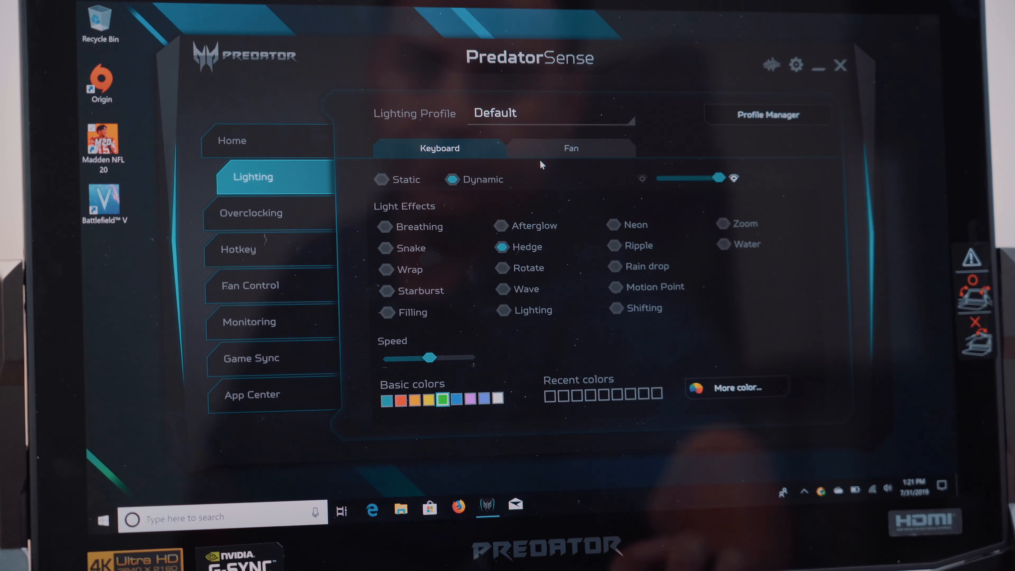
left_click(569, 148)
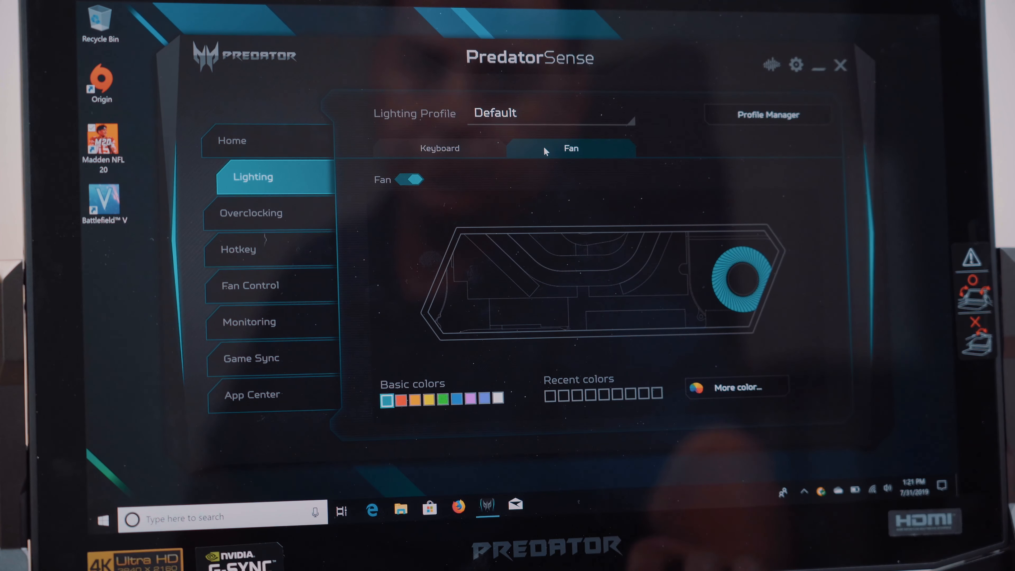
left_click(439, 148)
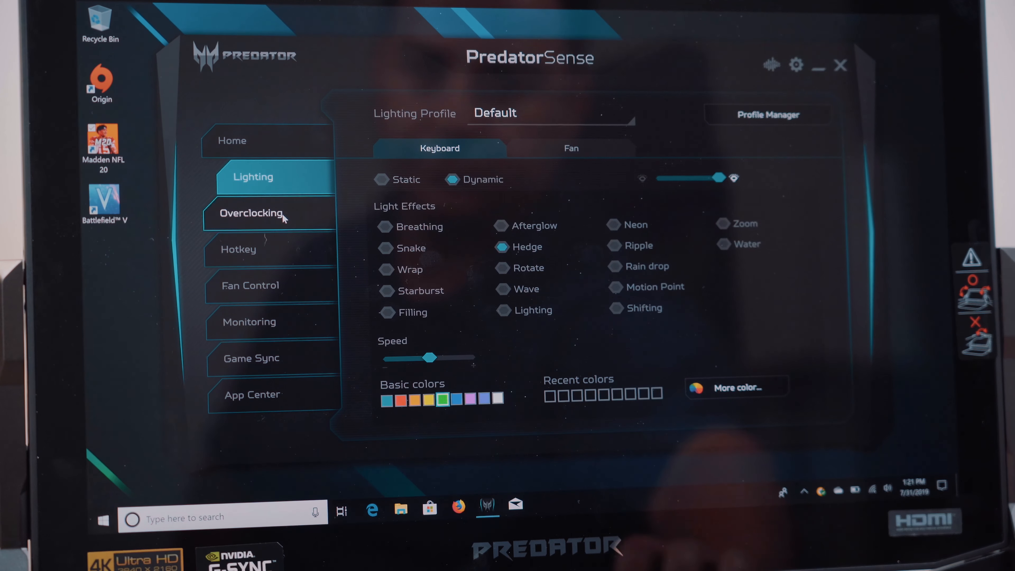
left_click(264, 212)
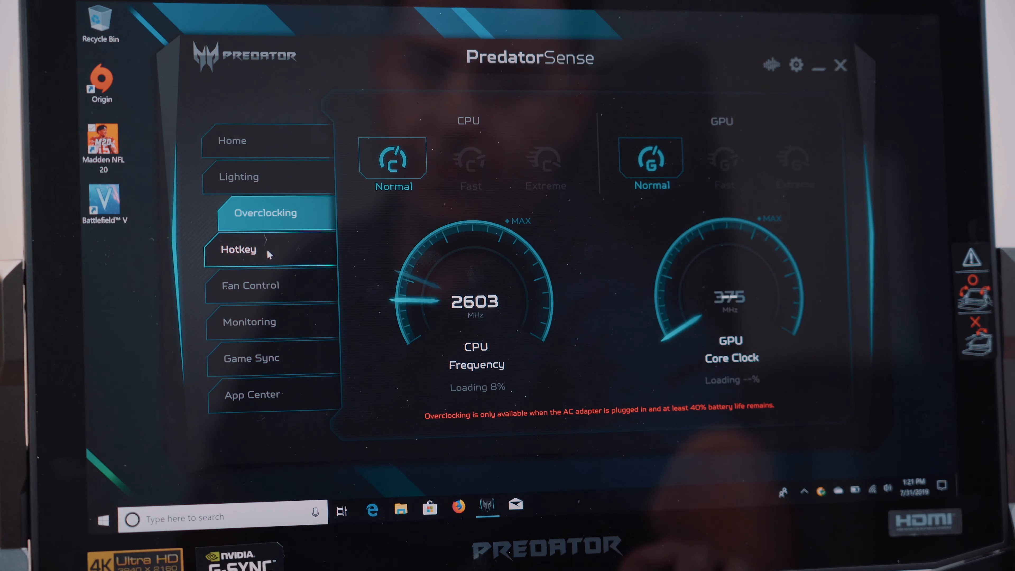
left_click(252, 249)
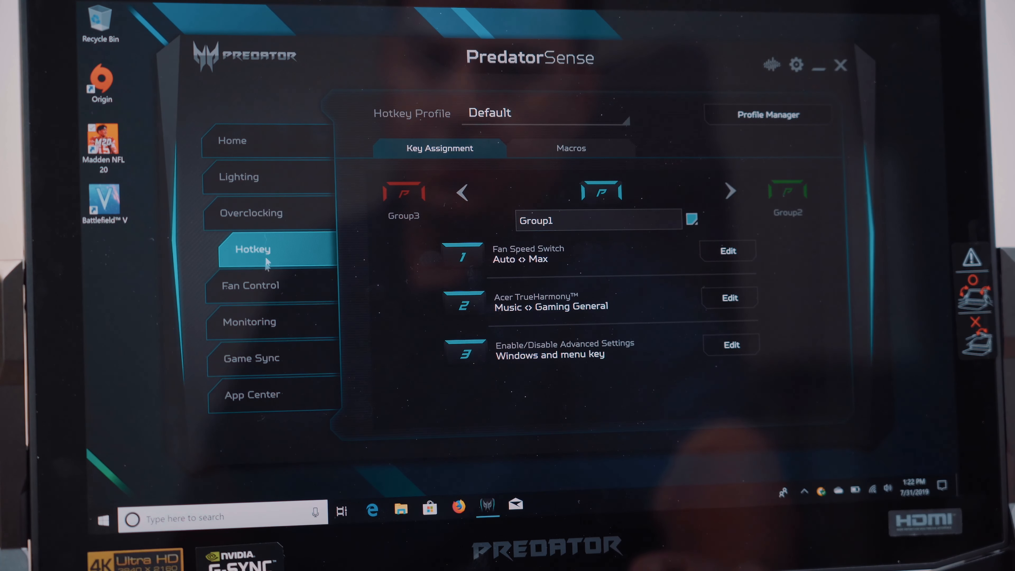
Step: Switch fan speed to Max then back to Auto, and view CPU/GPU temperature monitoring
left_click(263, 285)
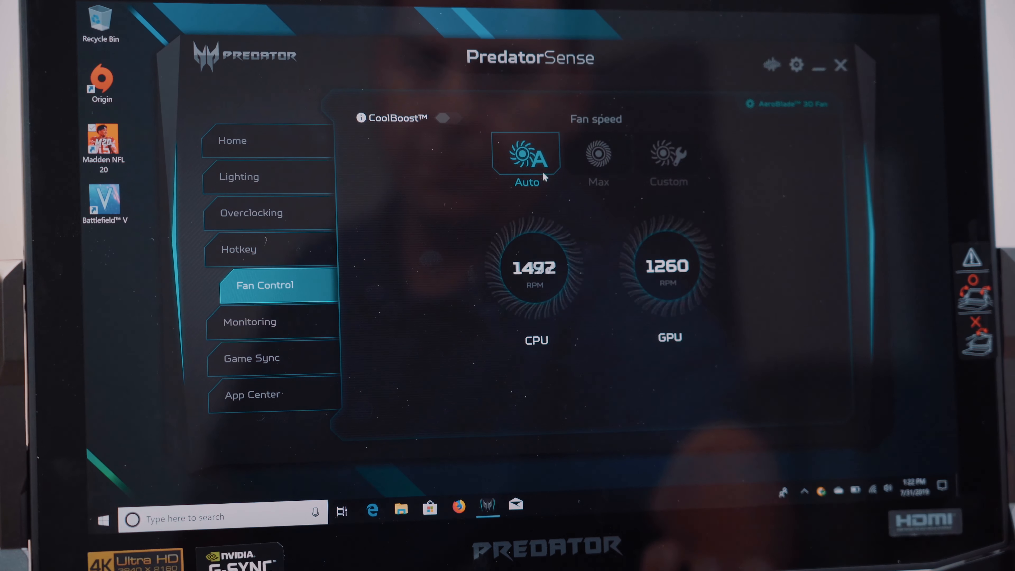
left_click(596, 159)
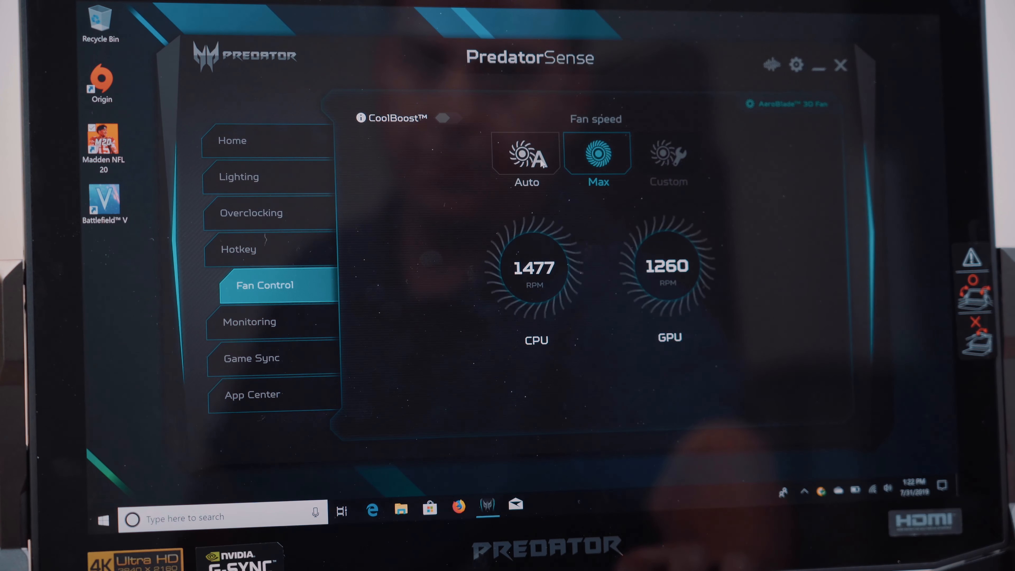
left_click(525, 156)
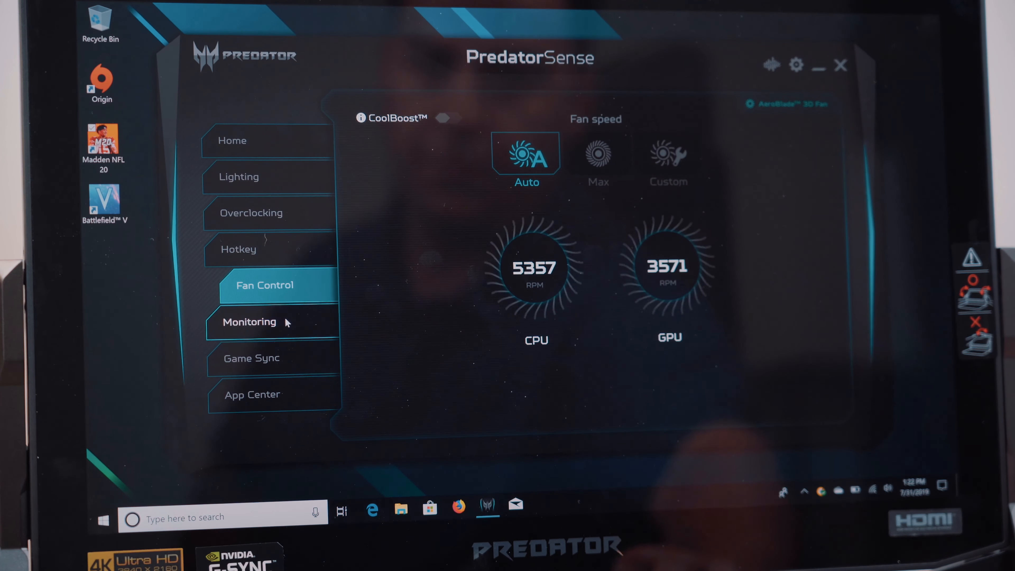
left_click(264, 321)
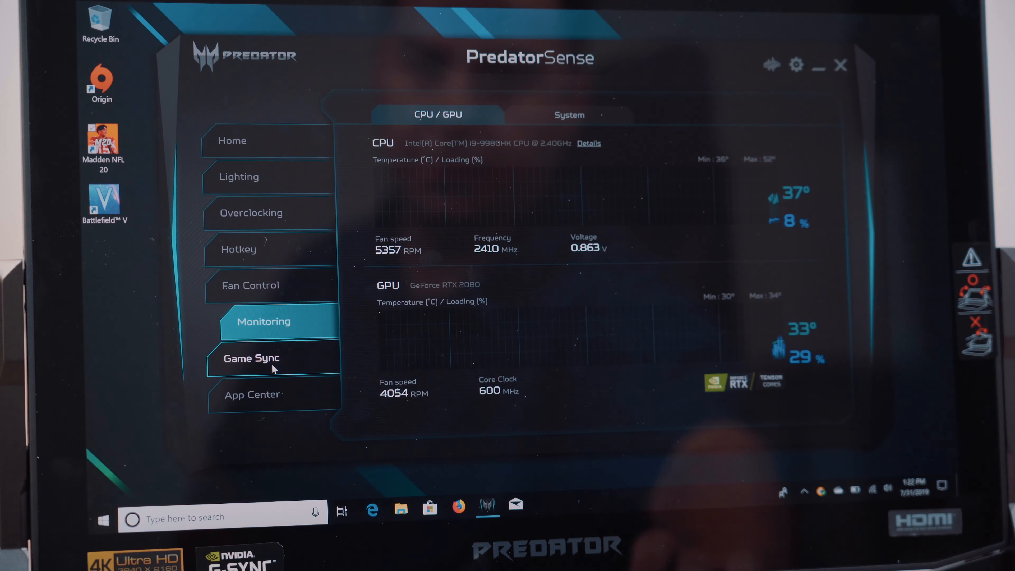